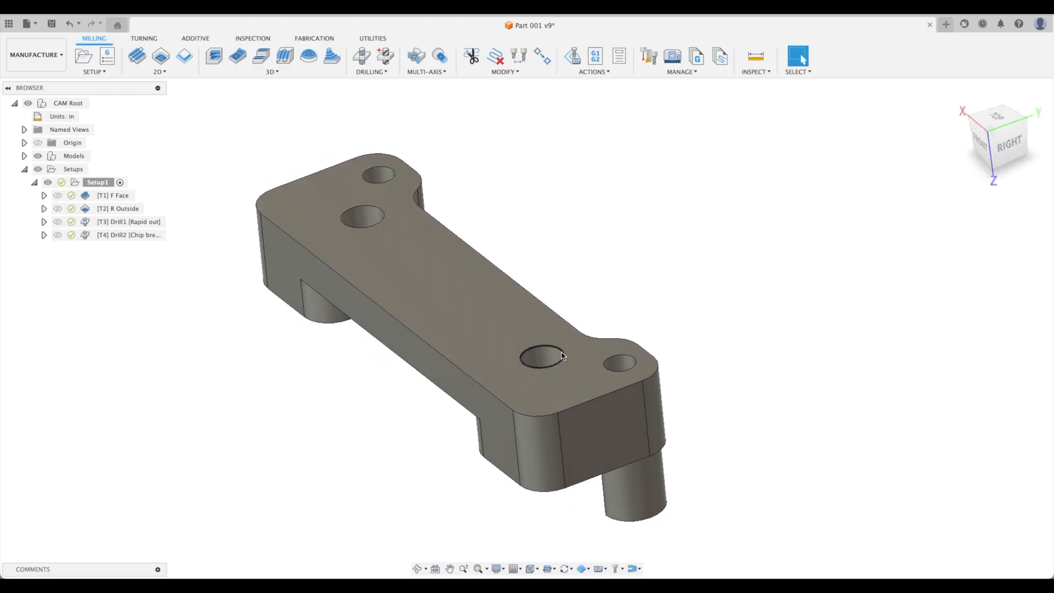
Review the part, then show the 2D milling operations list with the Bore option described.
click(541, 355)
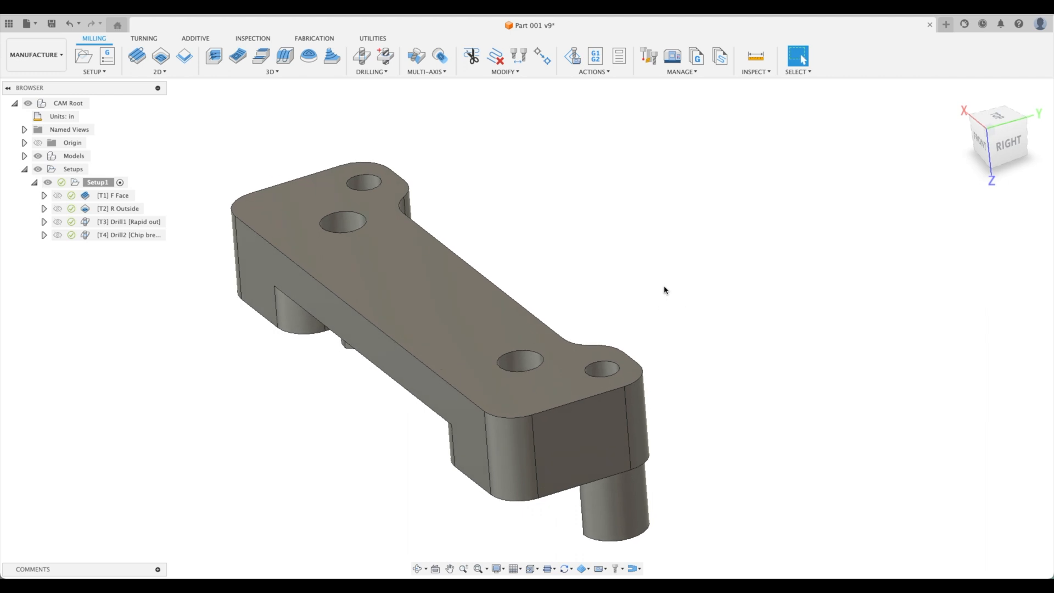
click(520, 361)
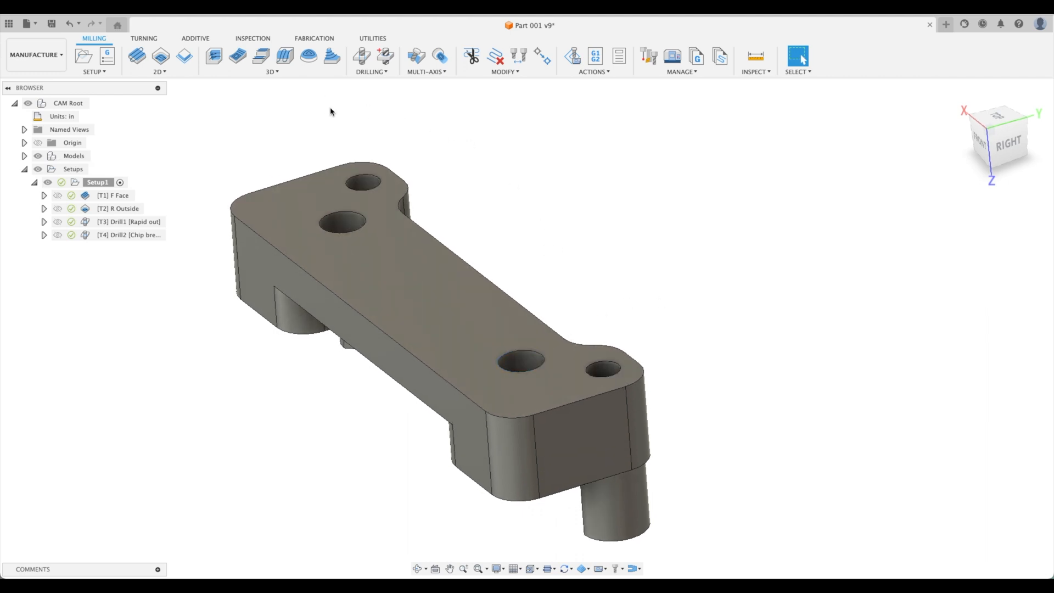
click(160, 59)
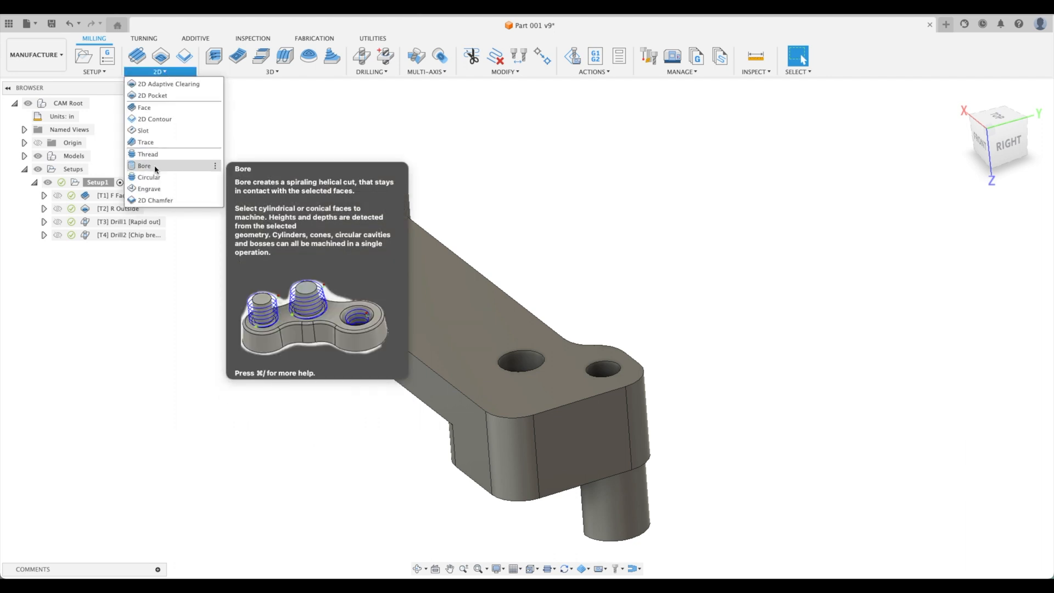
Start a Bore operation and pick the 1/4" flat endmill from the Milling Tools (Inch) library as tool #5.
click(143, 166)
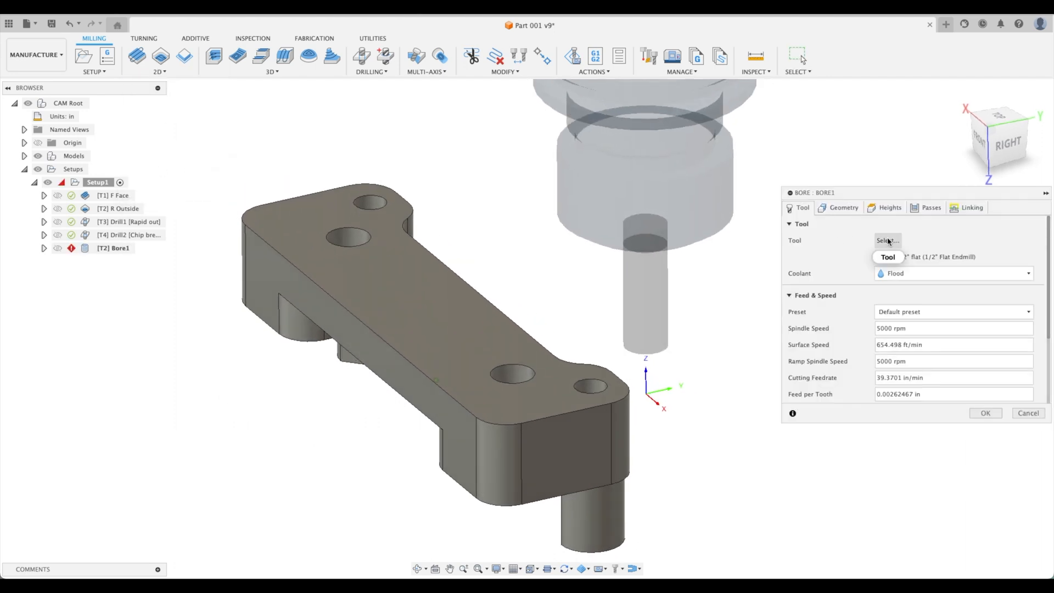
click(887, 240)
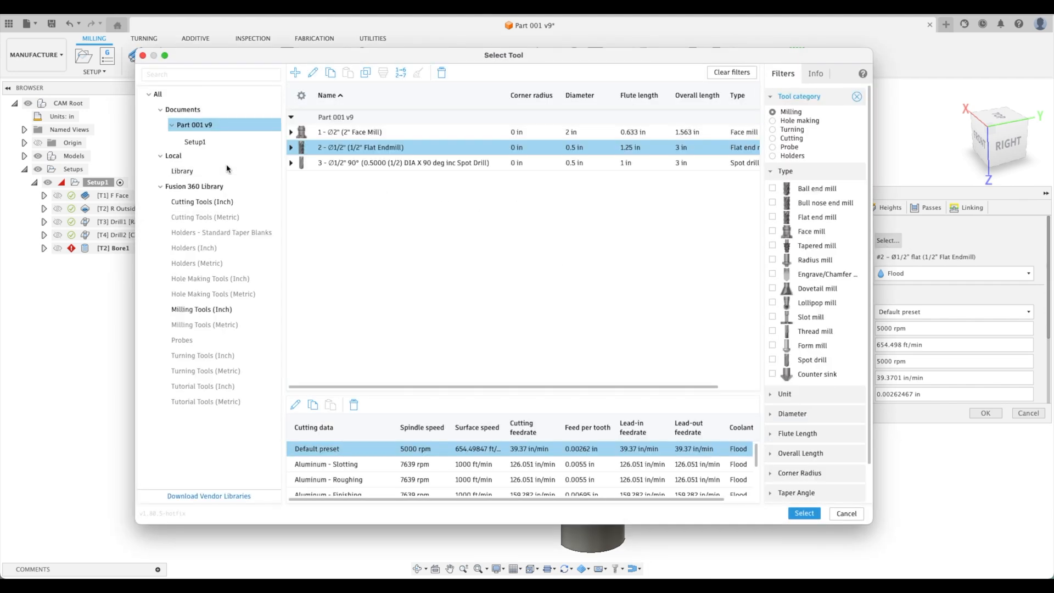
mouse_move(371, 300)
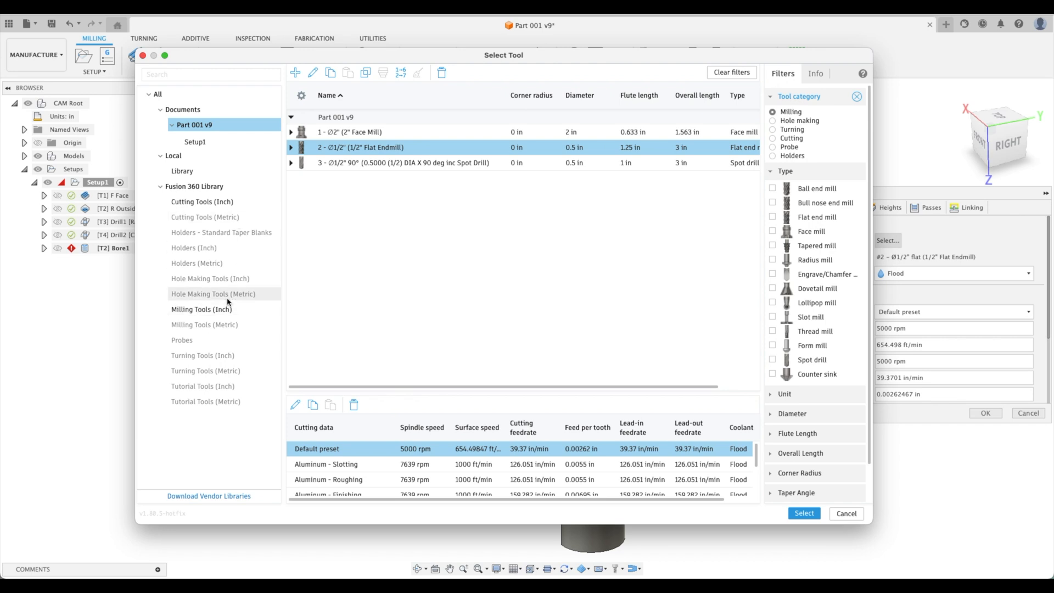
click(202, 308)
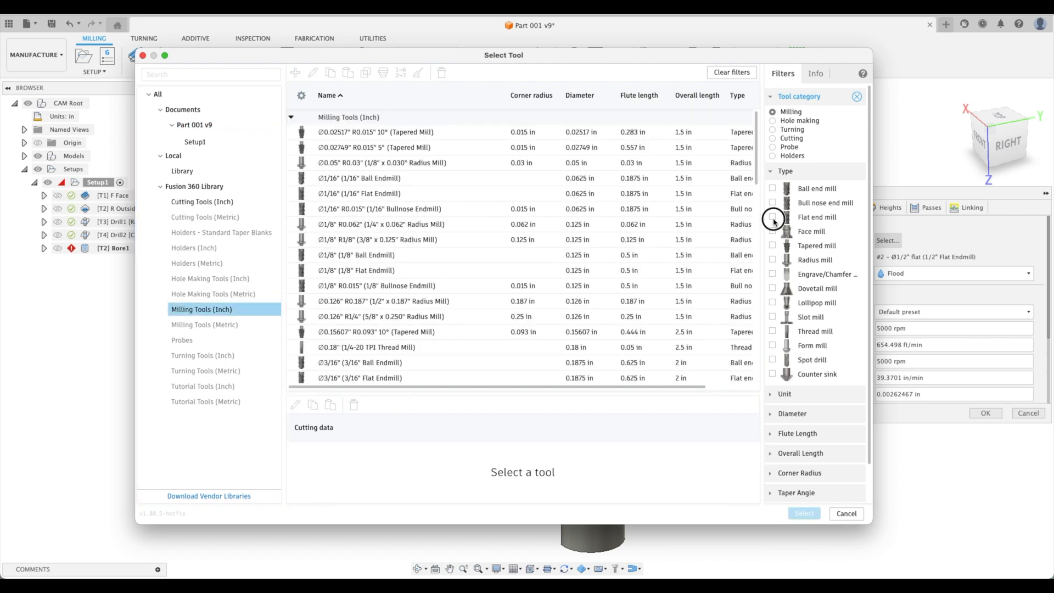
click(771, 216)
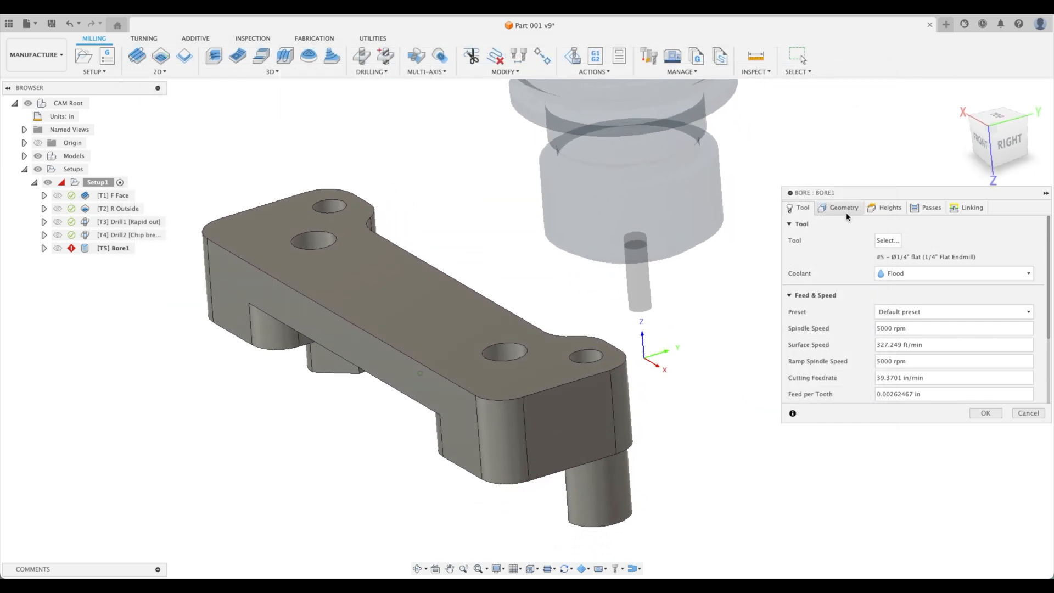
Select the half-inch hole as bore geometry with Select Same Diameter enabled, previewing the helical path.
click(843, 207)
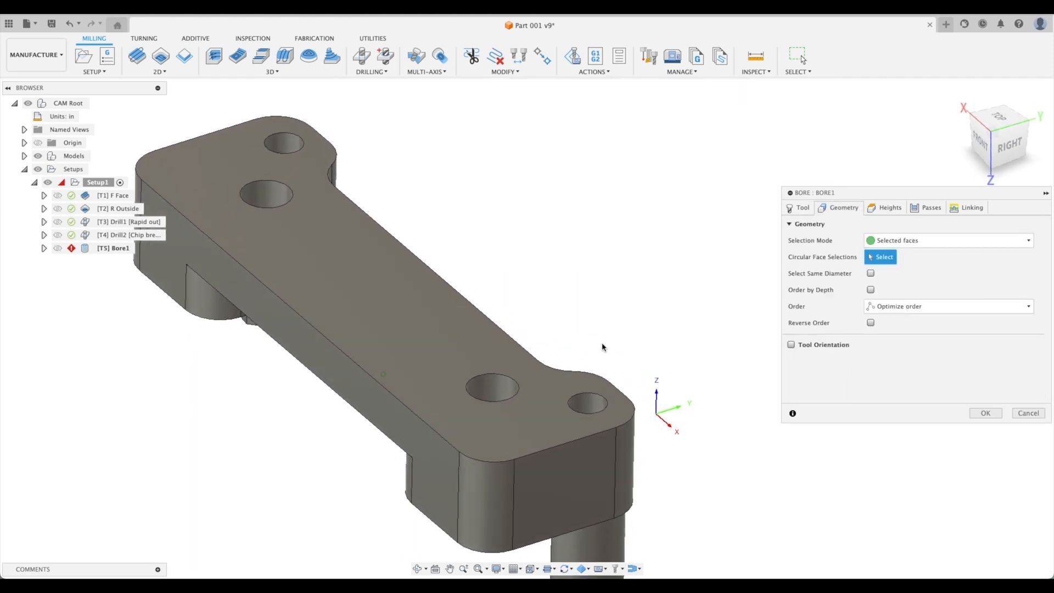
click(494, 383)
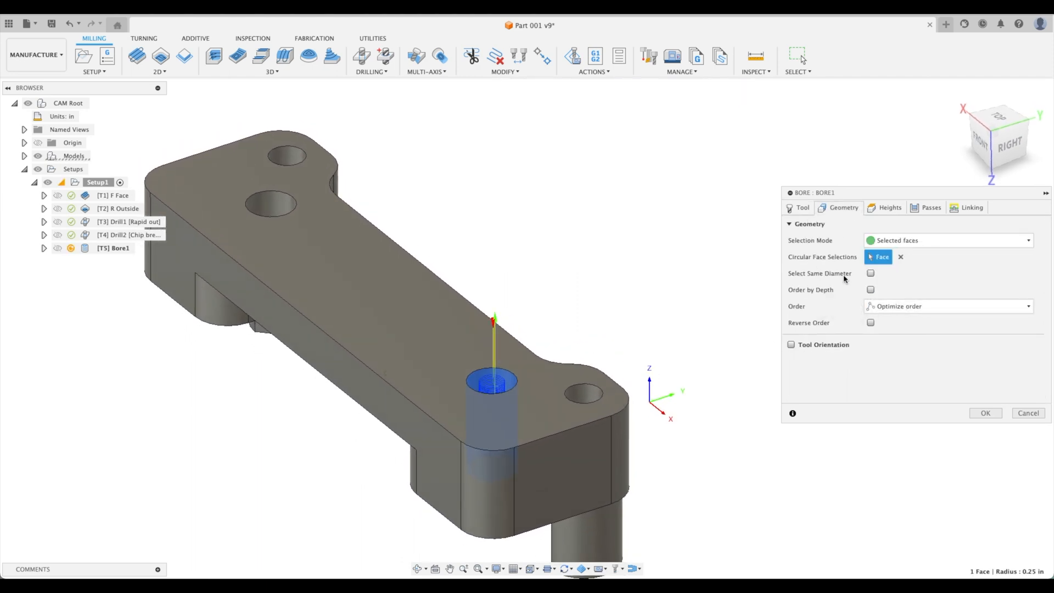
click(871, 274)
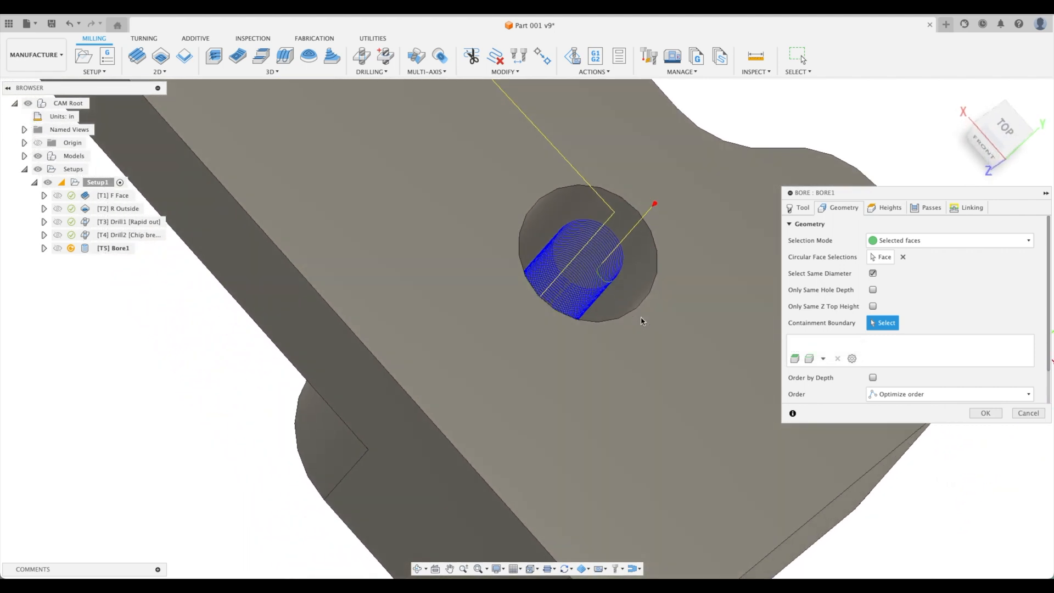
drag(639, 323, 581, 430)
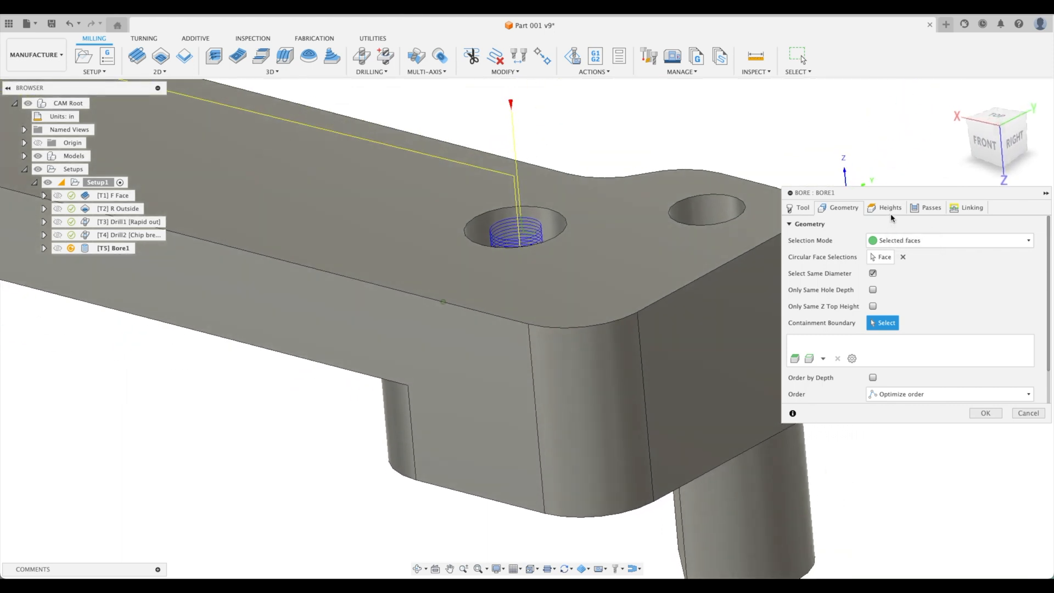
click(889, 208)
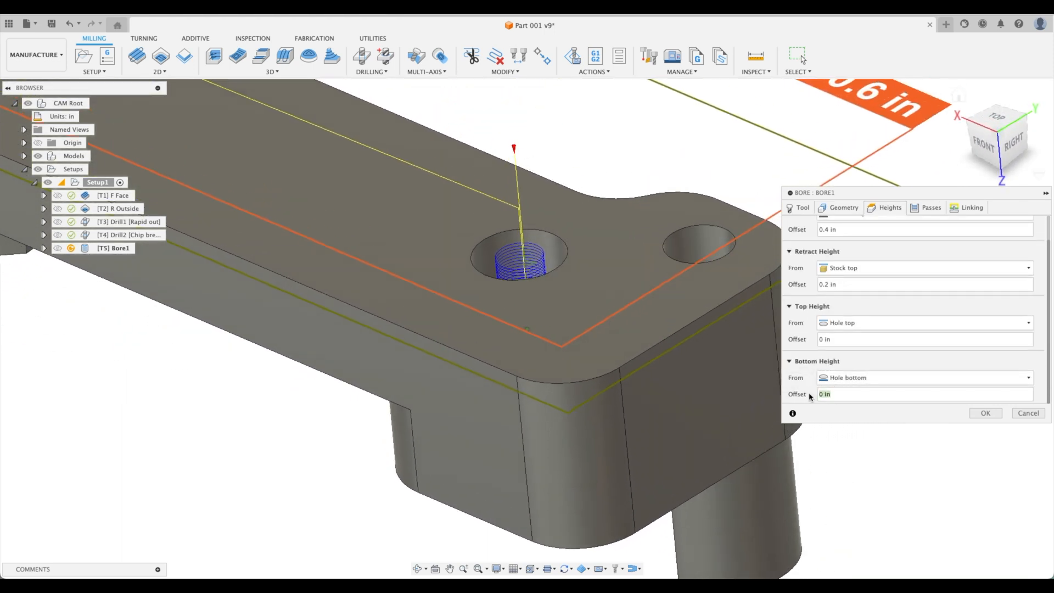
Set the bottom height offset to -0.05 in so the bore cuts past the hole bottom.
text(-.05)
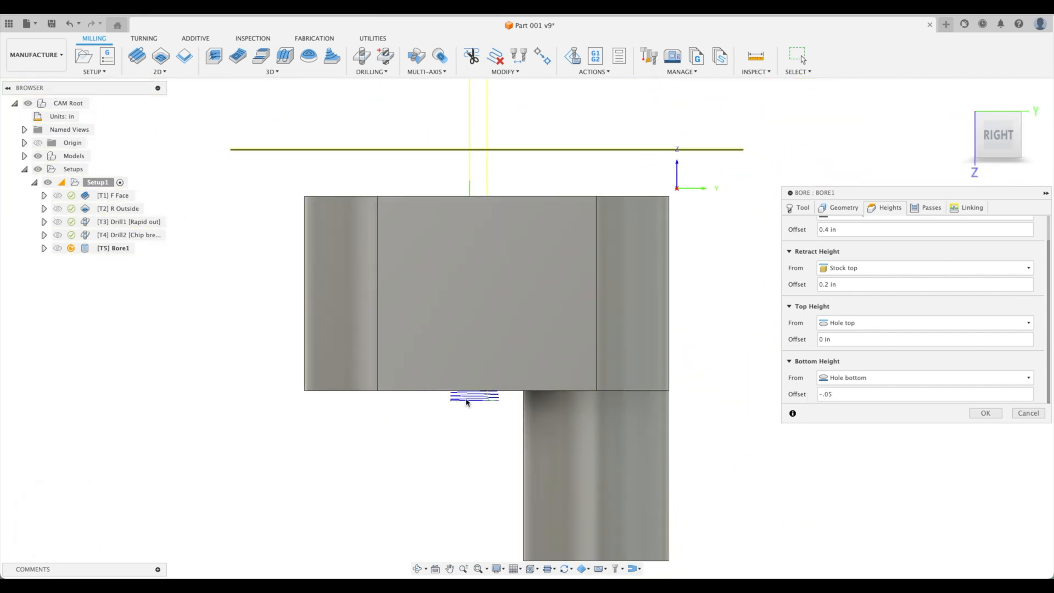
click(929, 208)
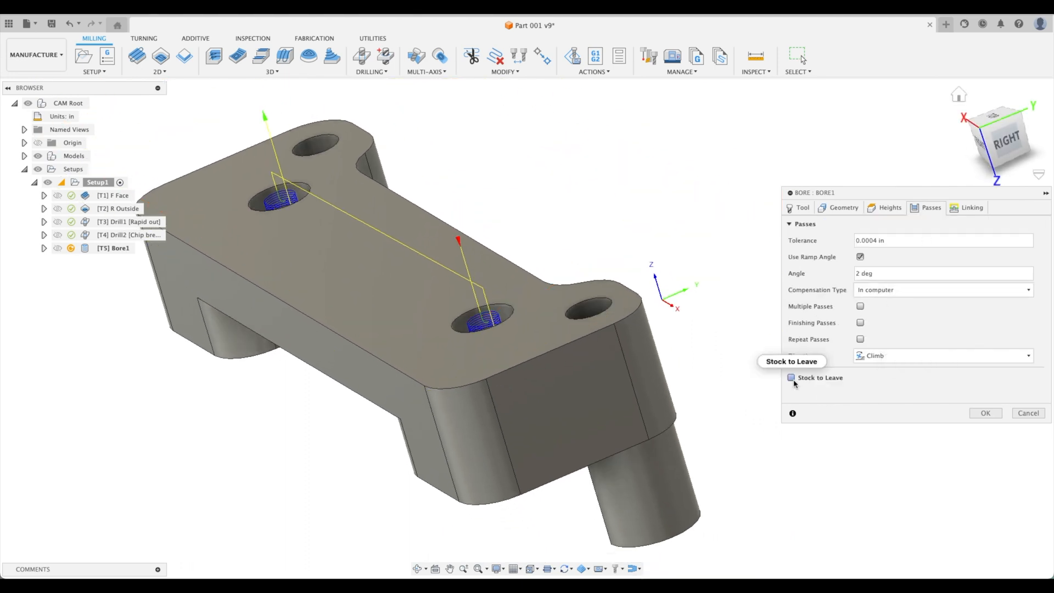
Enable Stock to Leave with .005 radial and accept Bore1, giving a 2:24 machining time.
click(858, 378)
text(.005)
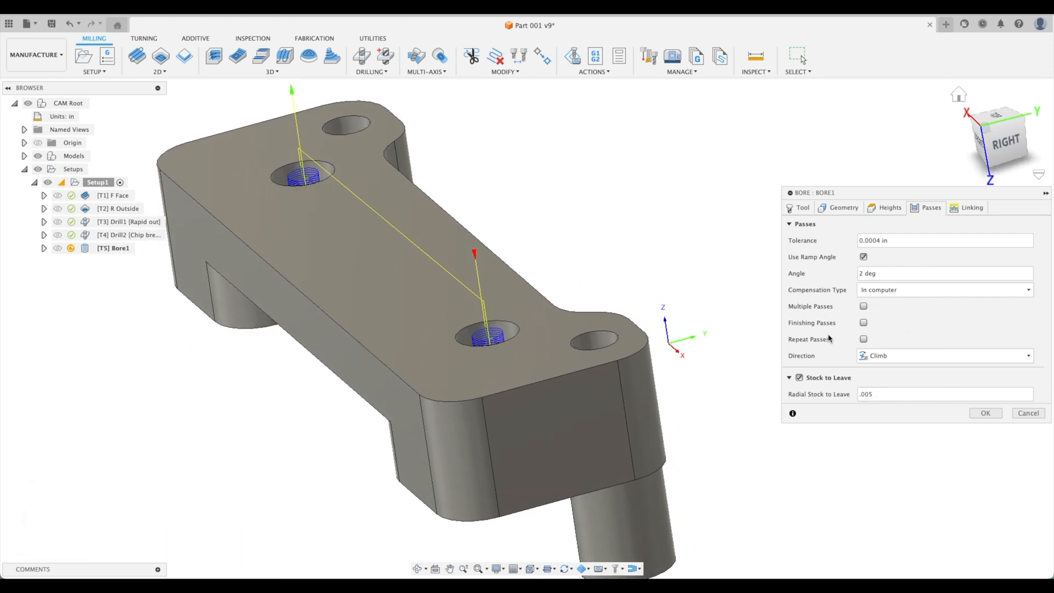
click(972, 207)
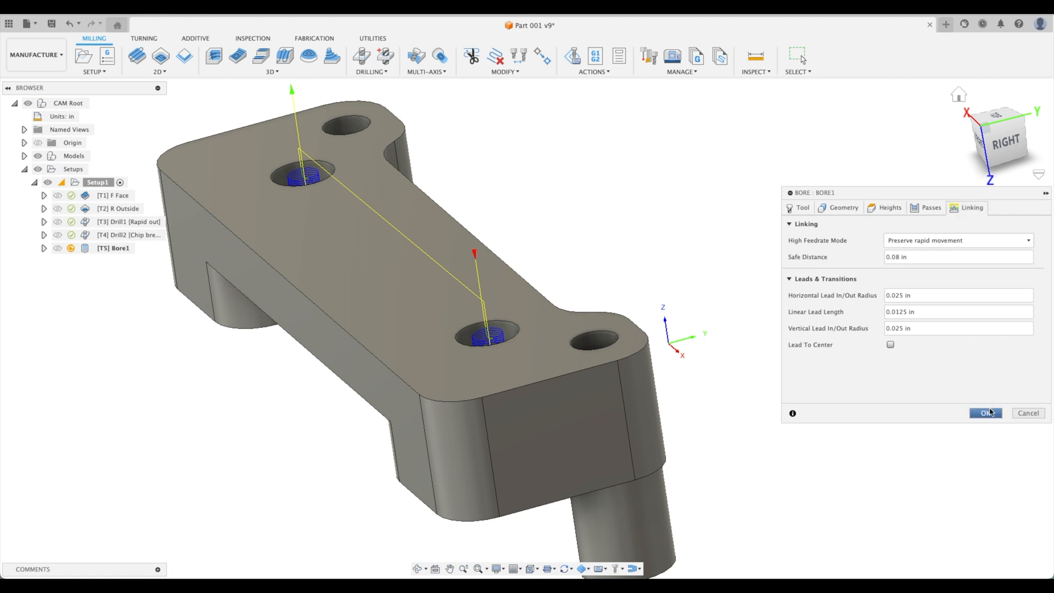
click(984, 412)
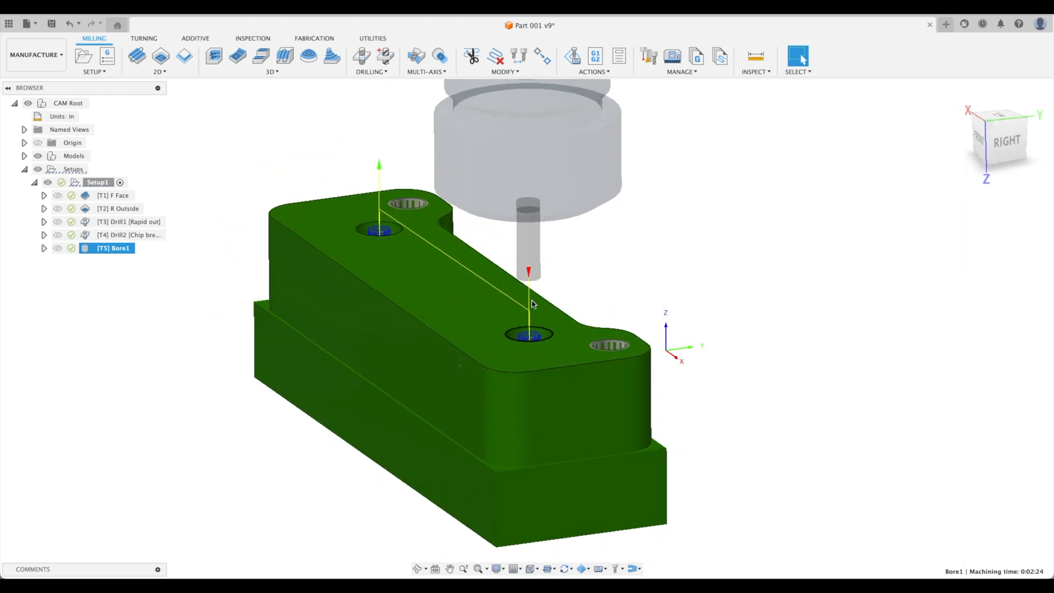
Edit Bore1's endmill to 1.5 in below holder with 1.25 in shoulder and flute lengths, and accept it.
right_click(113, 248)
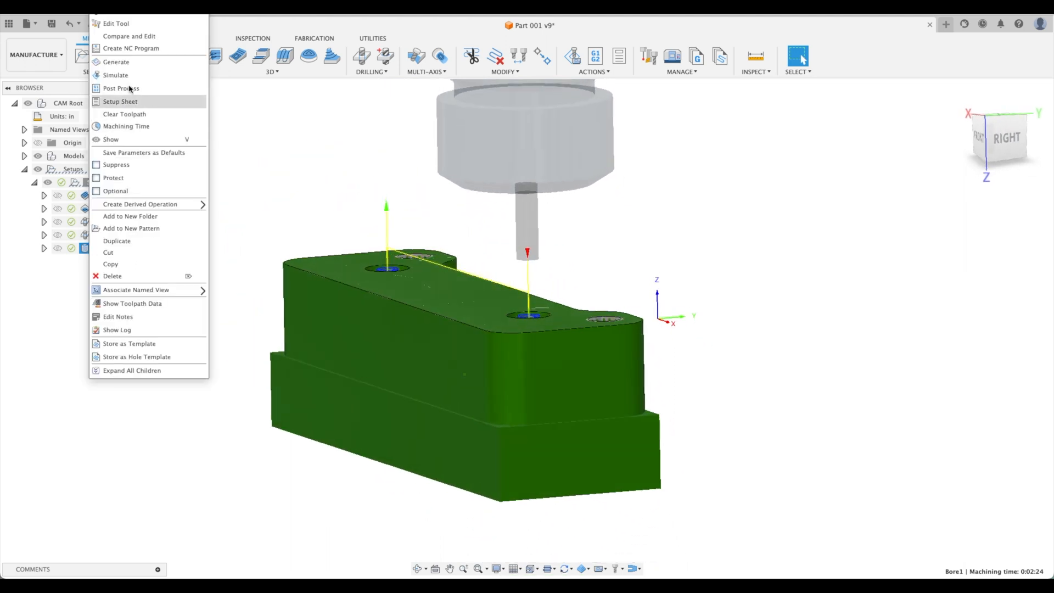
click(115, 23)
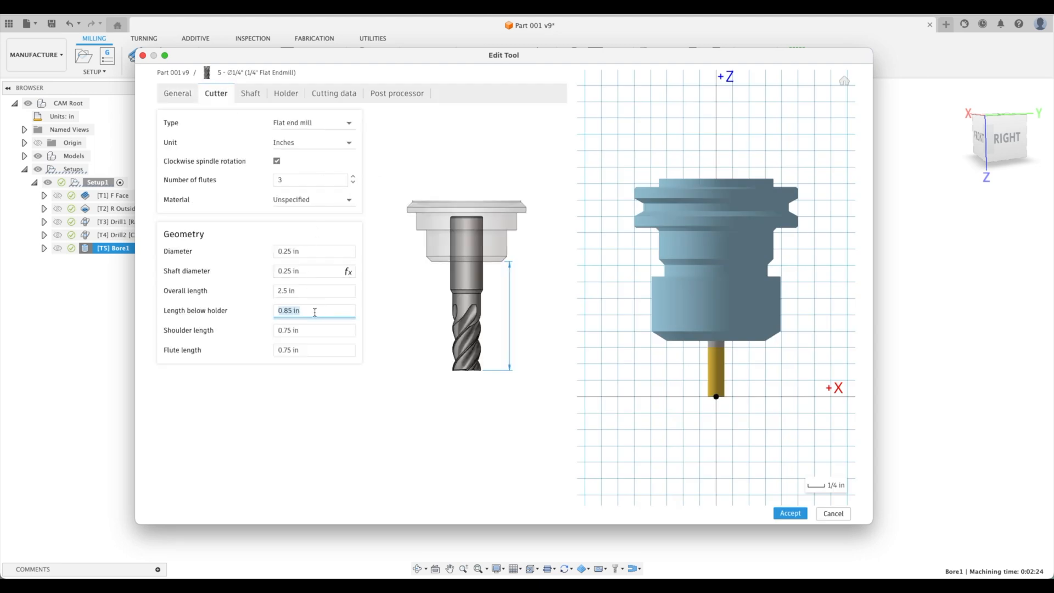
text(1.5)
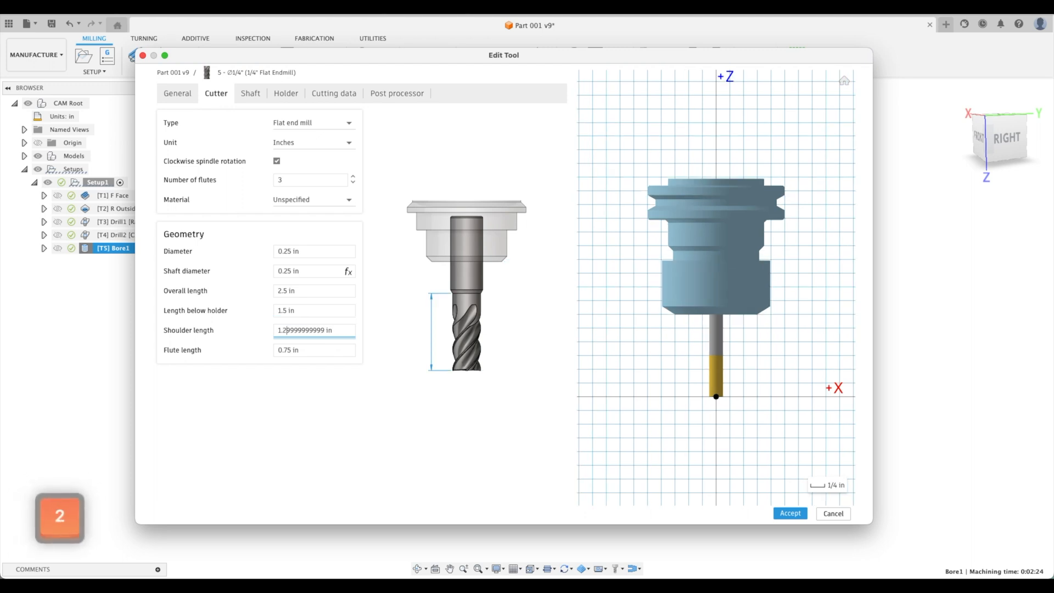
text(1.25)
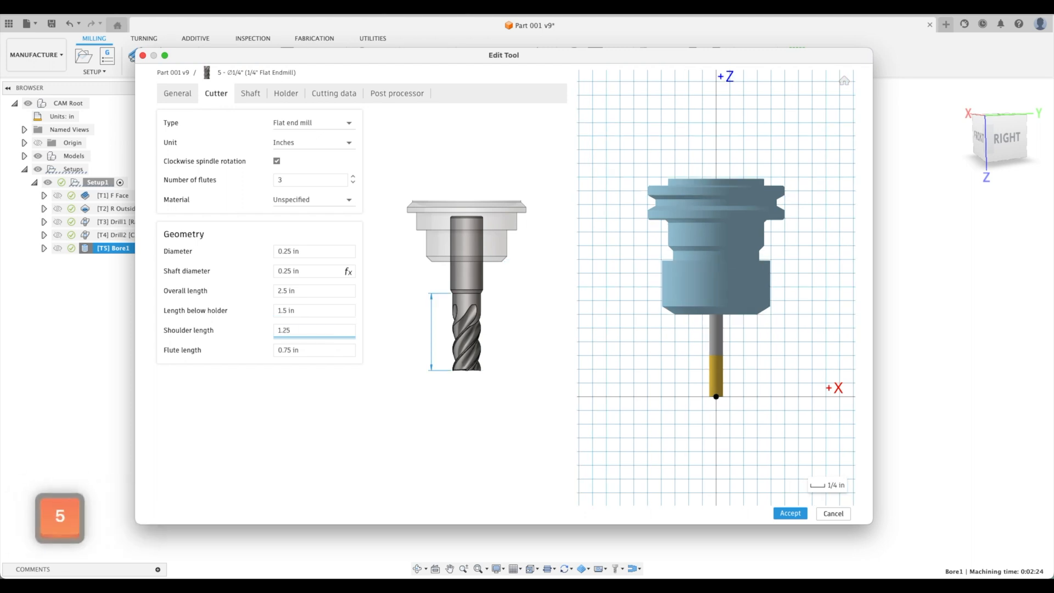
click(313, 349)
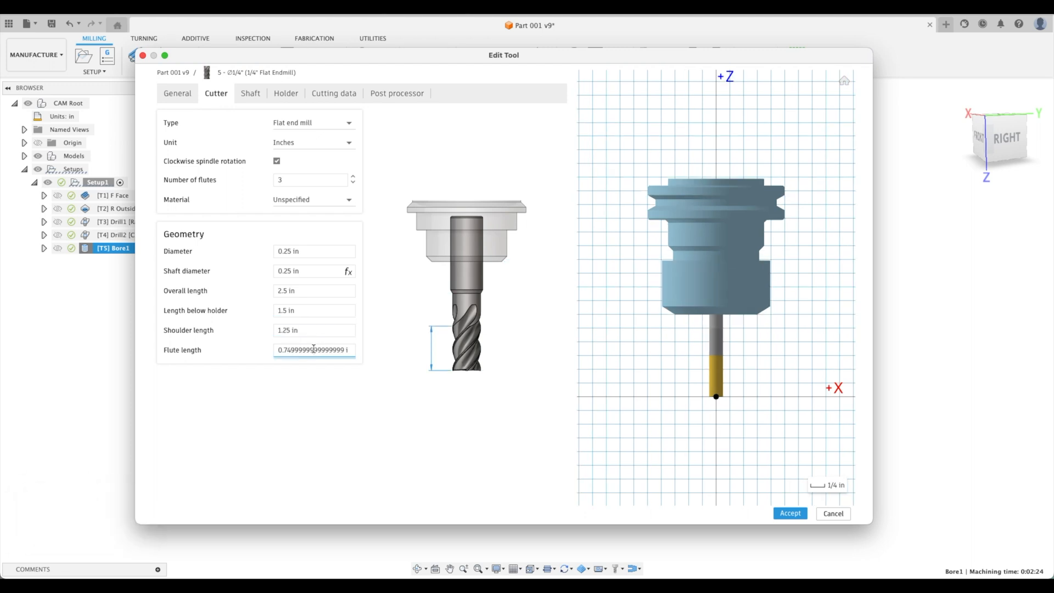
key(enter)
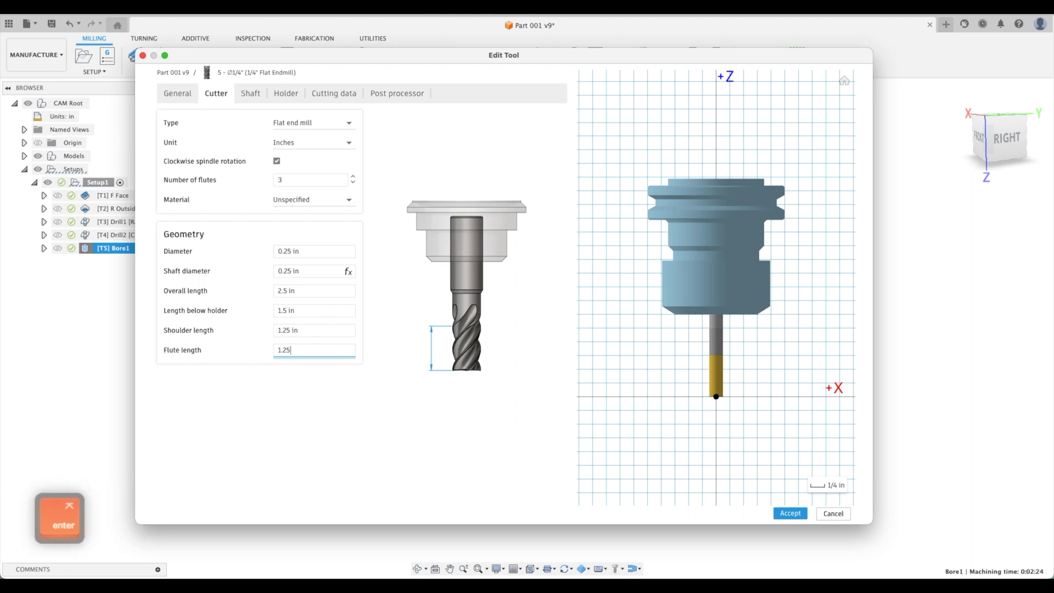
click(790, 512)
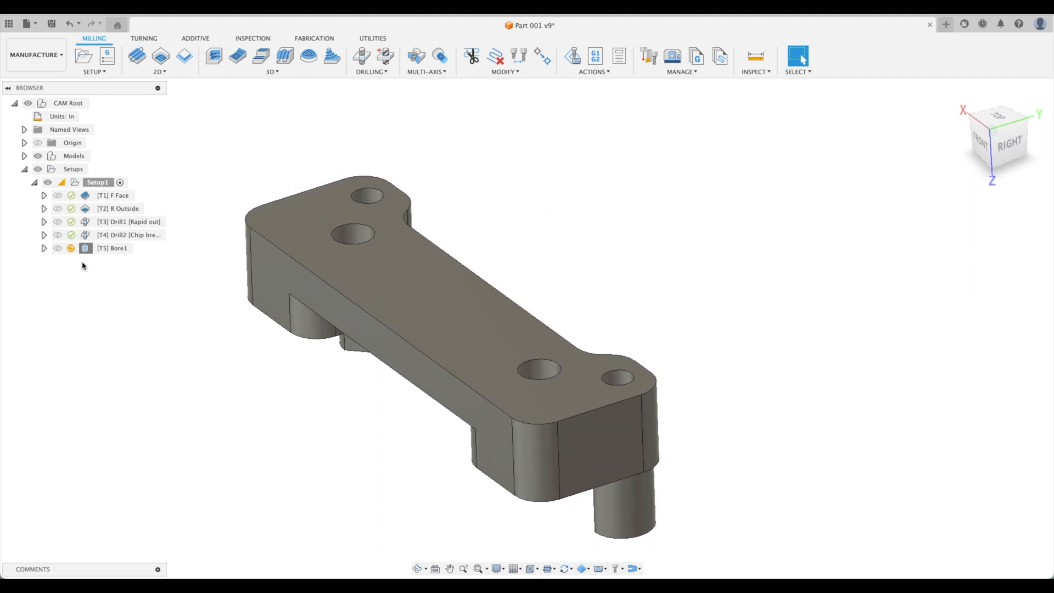
Display Bore1's regenerated toolpath spiralling through both half-inch holes.
click(113, 248)
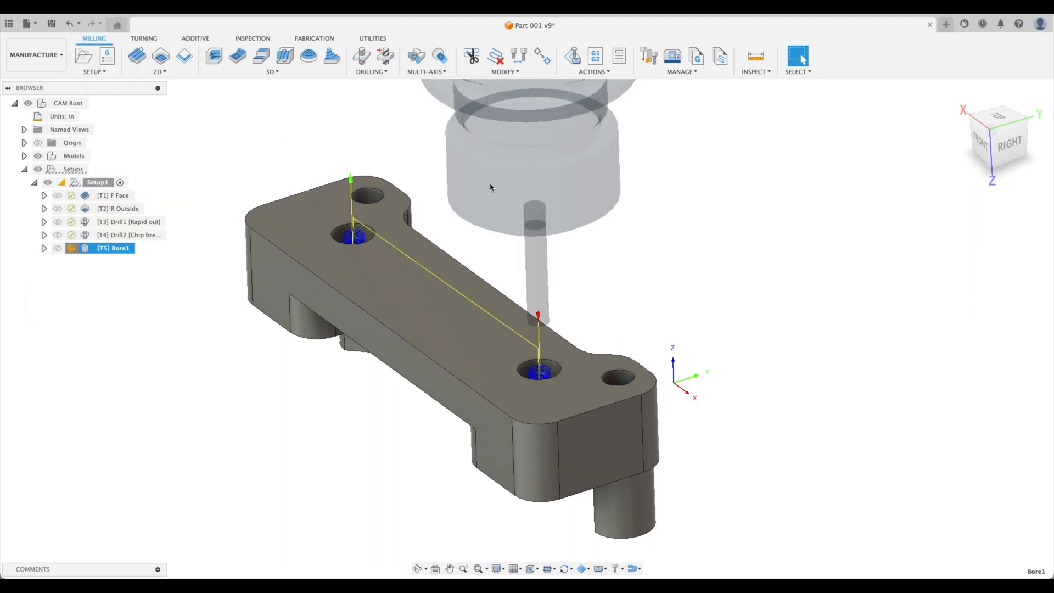